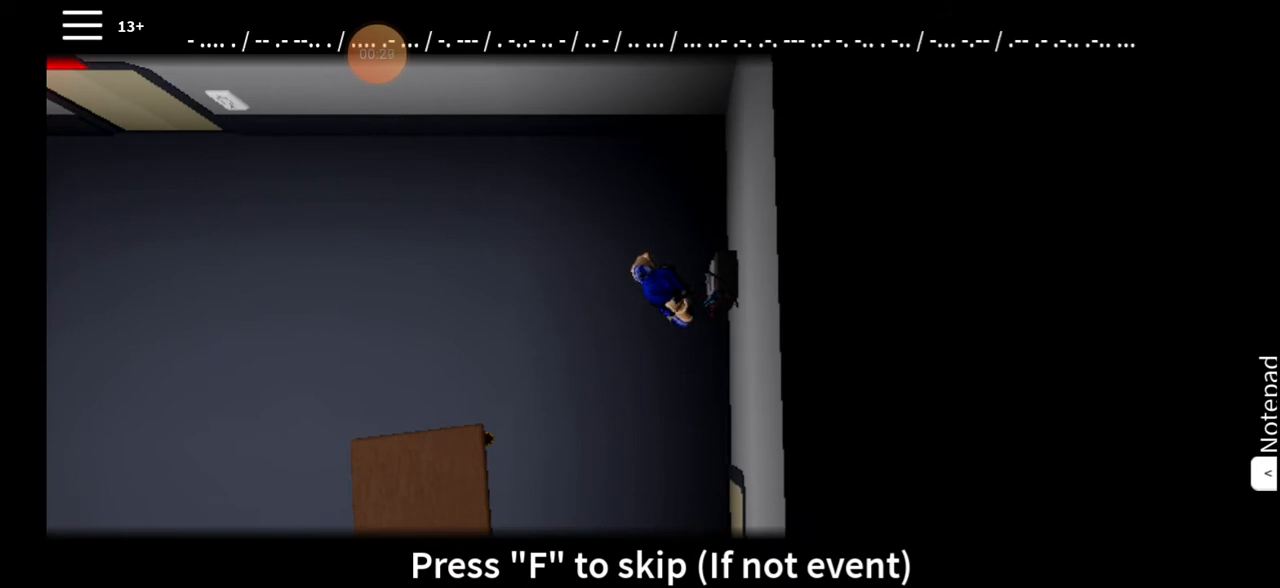
- Start the run past the dark-room intro scene and head toward the computer terminals
{"action": "left_click", "coordinate": [377, 54]}
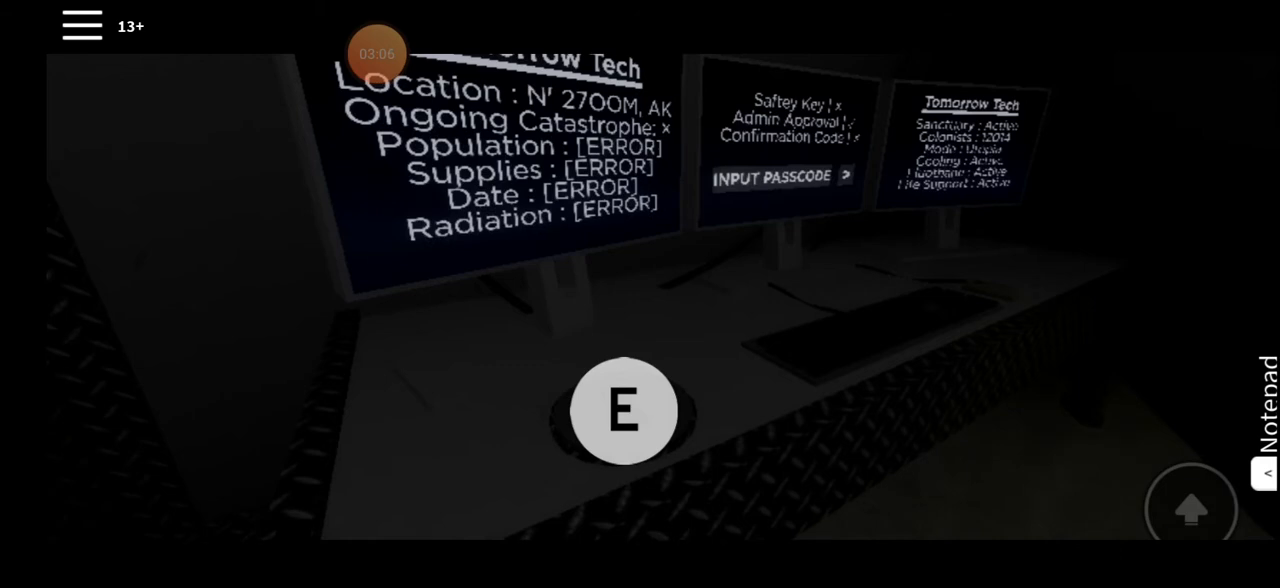
- Interact with the Tomorrow Tech terminal to open the INPUT PASSCODE prompt
{"action": "left_click", "coordinate": [624, 411]}
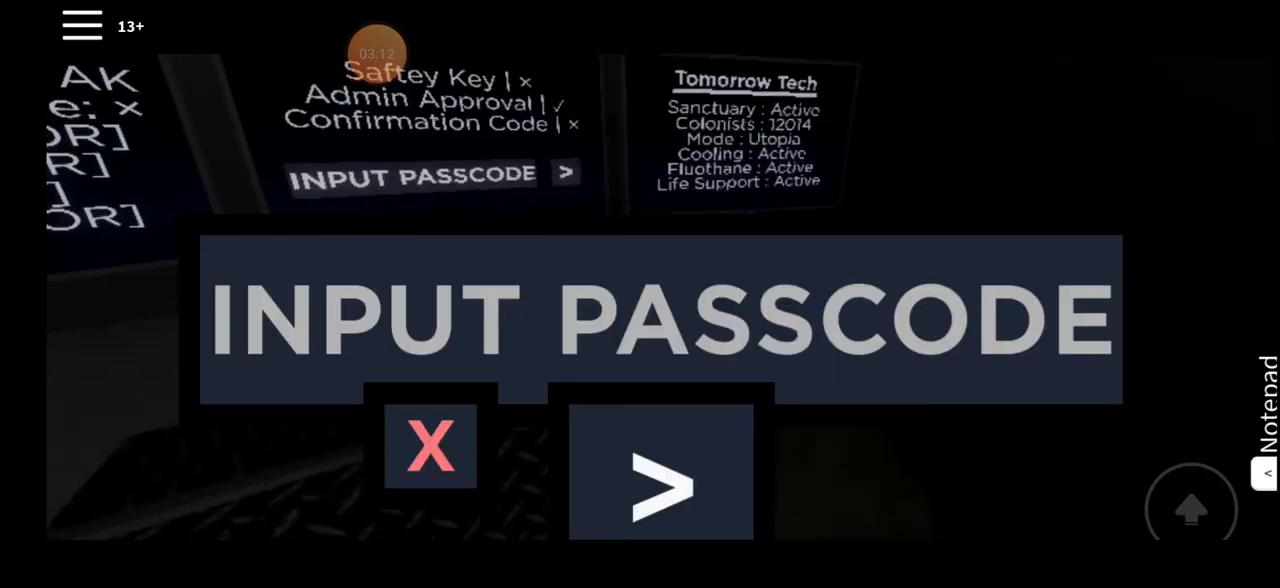